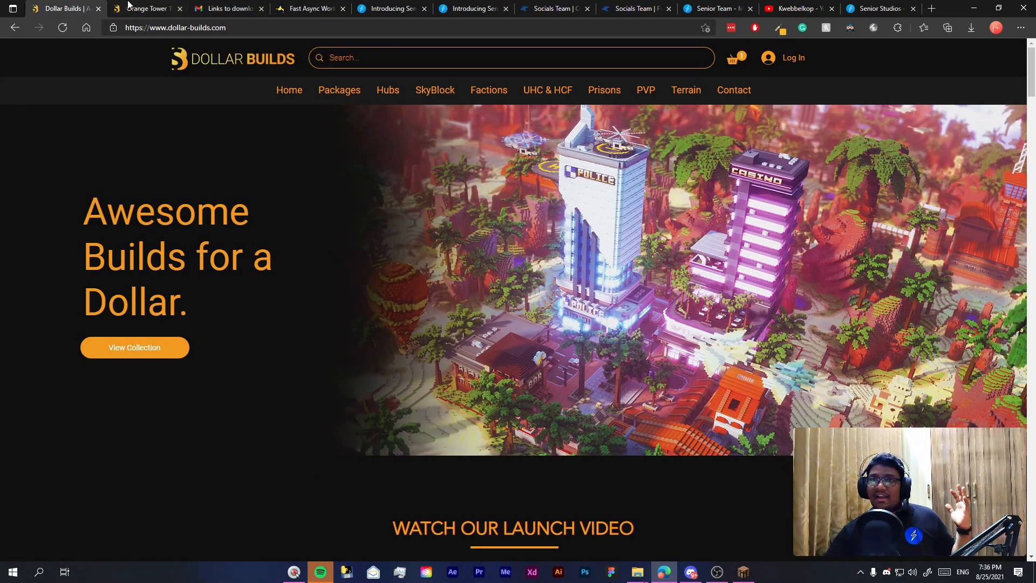
Switch to the Orange Tower browser tab showing the $0.99 product page
left_click(145, 8)
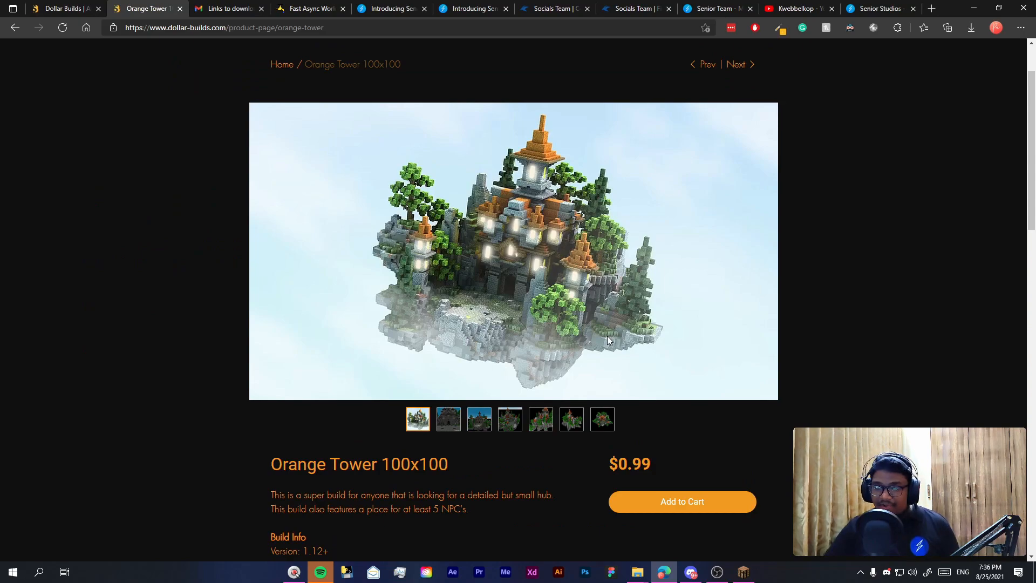
mouse_move(811, 328)
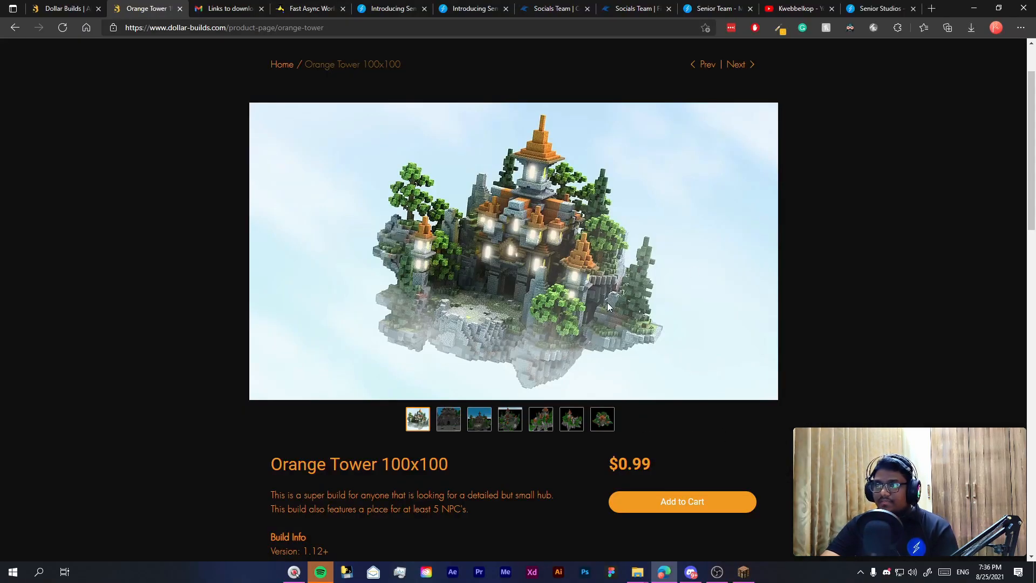
mouse_move(507, 294)
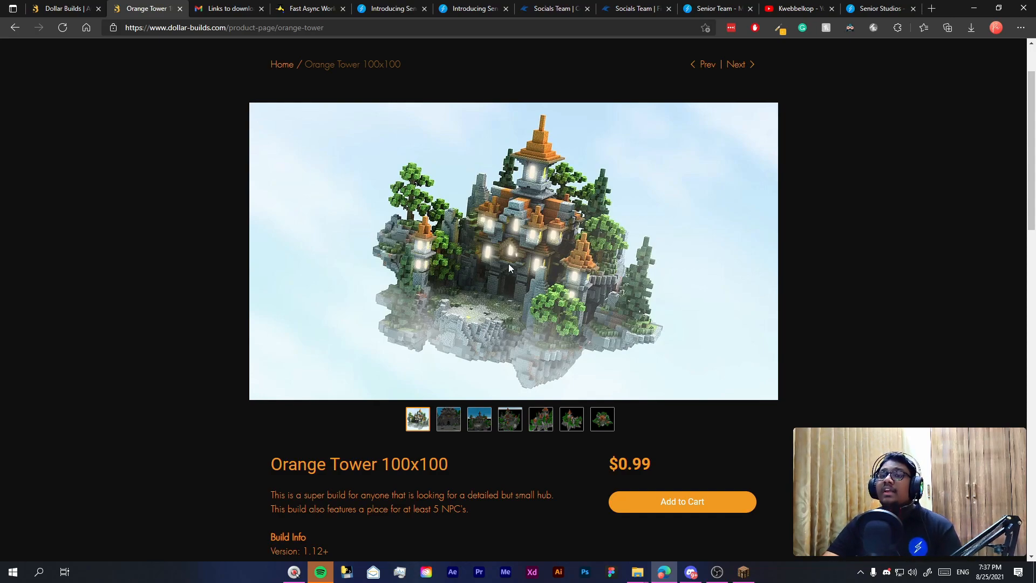
mouse_move(344, 160)
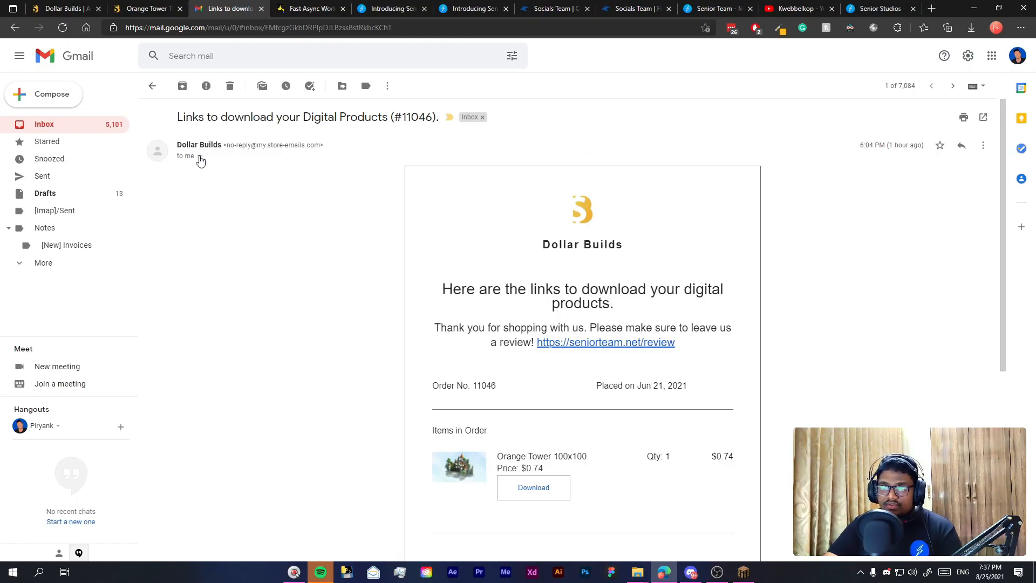
Download the Orange Tower 100x100 build from the Dollar Builds order email
scroll("down", 3)
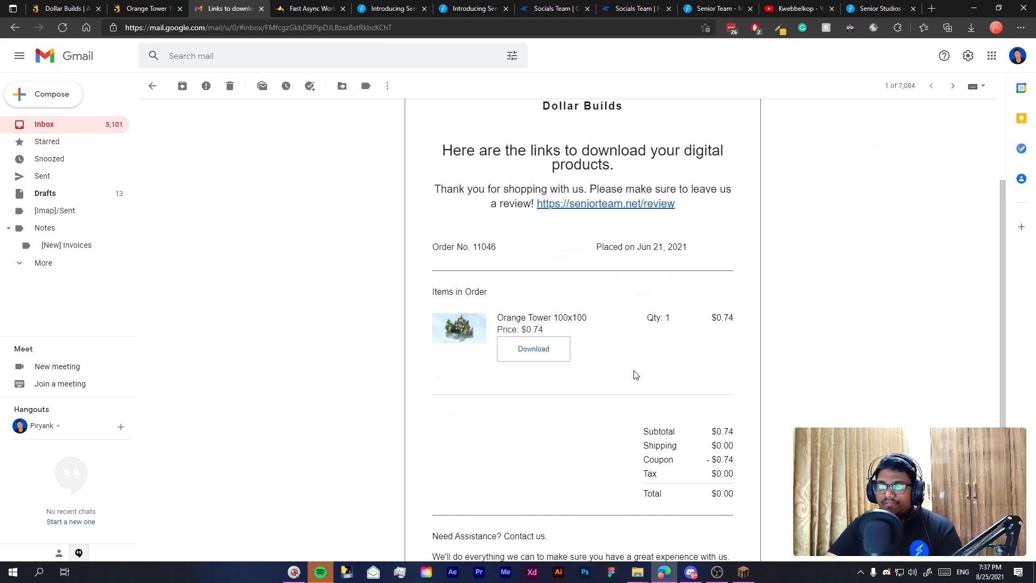
mouse_move(532, 349)
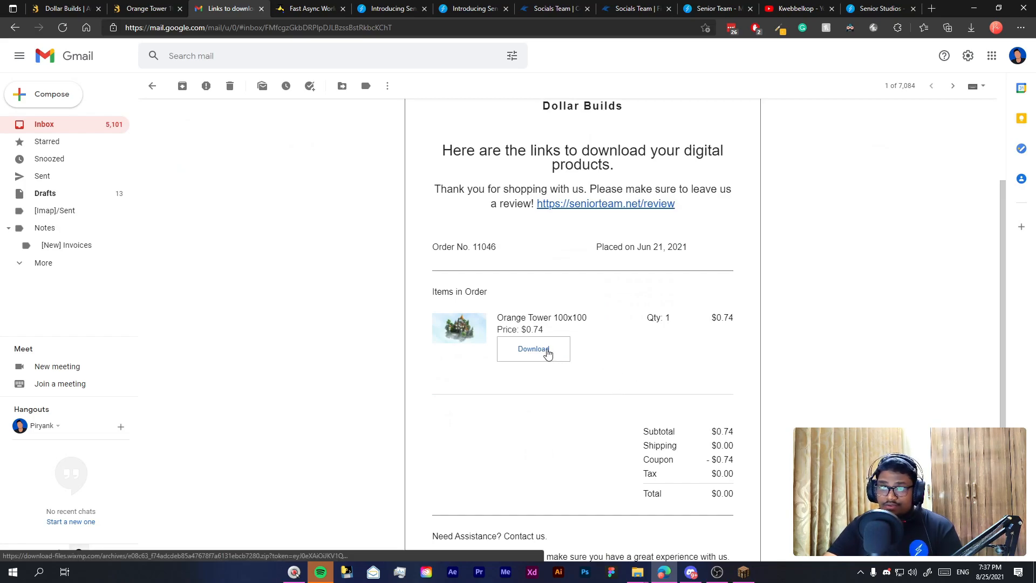
left_click(970, 27)
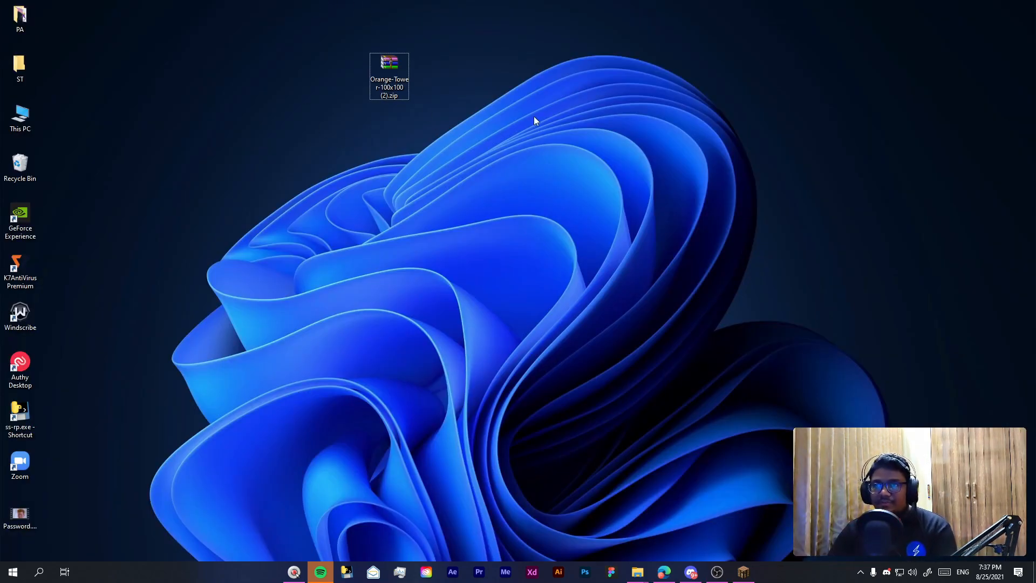
Extract the Orange-Tower zip into an Orange-Tower-100x100 (2) folder on the desktop
left_click(389, 75)
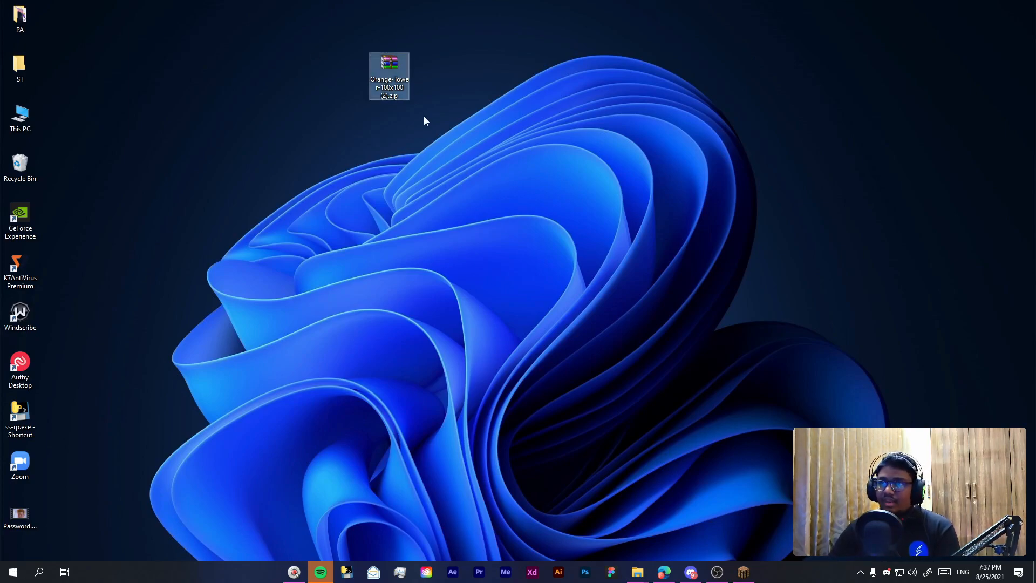
right_click(390, 75)
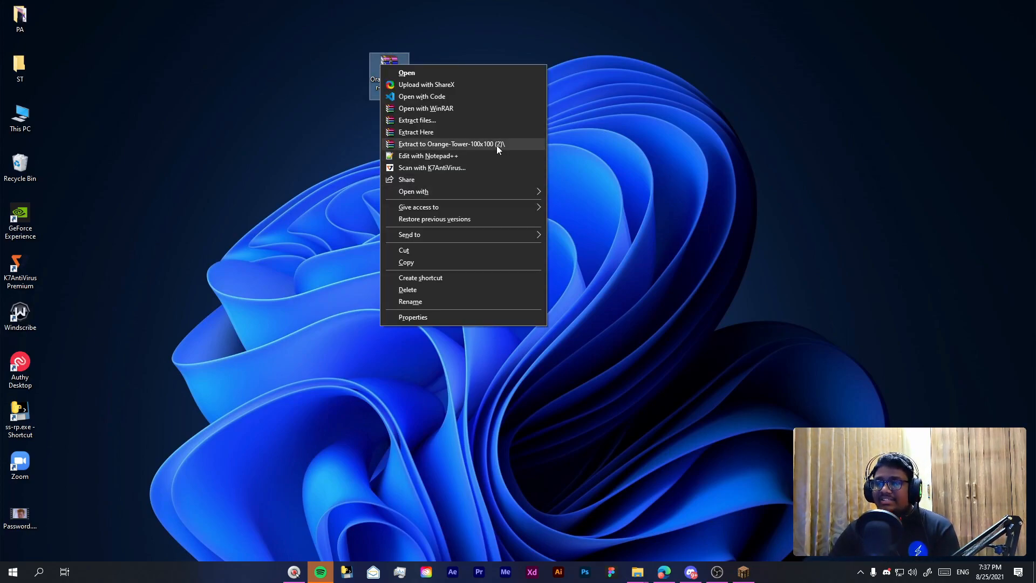
left_click(451, 143)
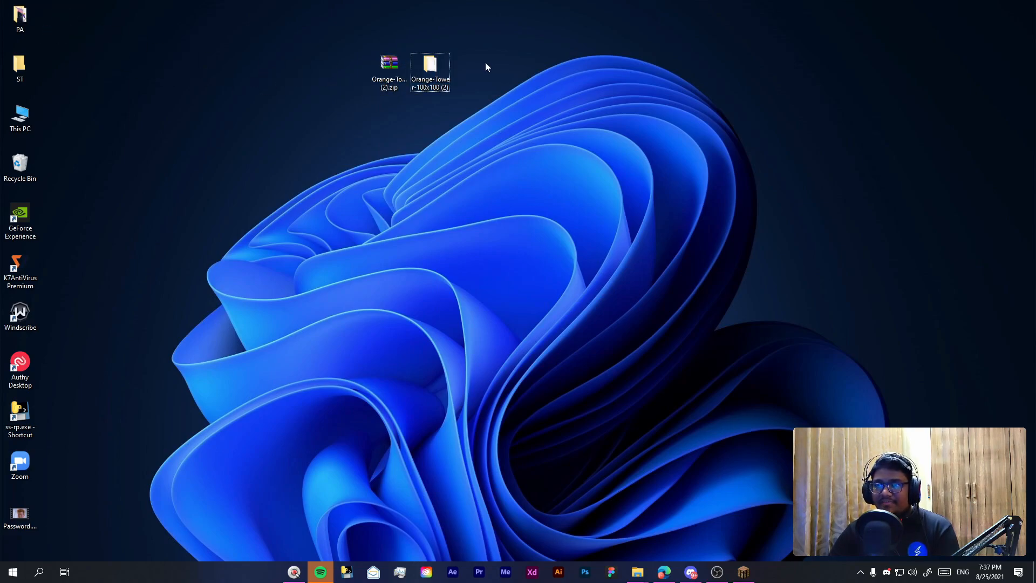
mouse_move(669, 313)
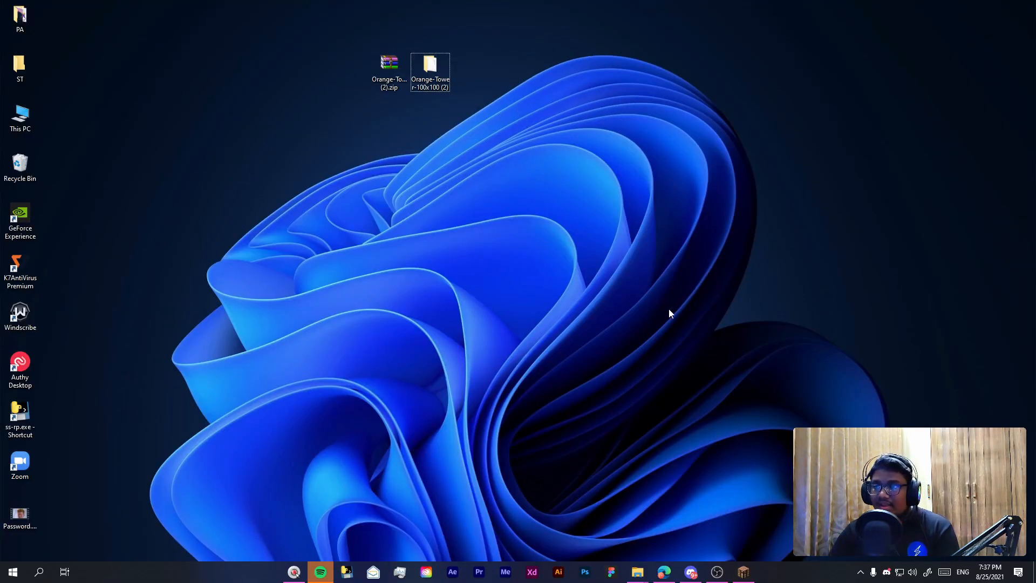
mouse_move(294, 7)
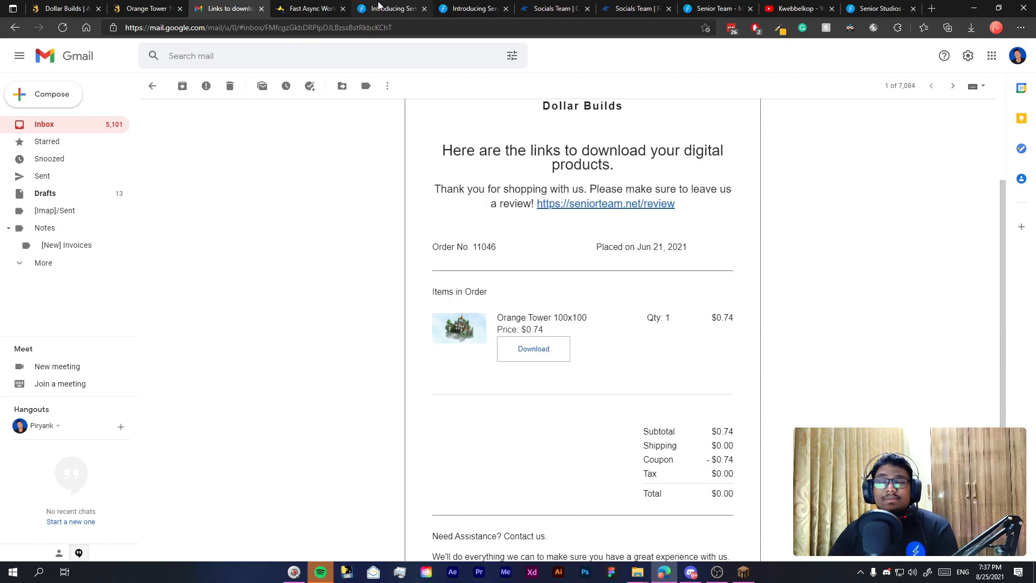
mouse_move(456, 6)
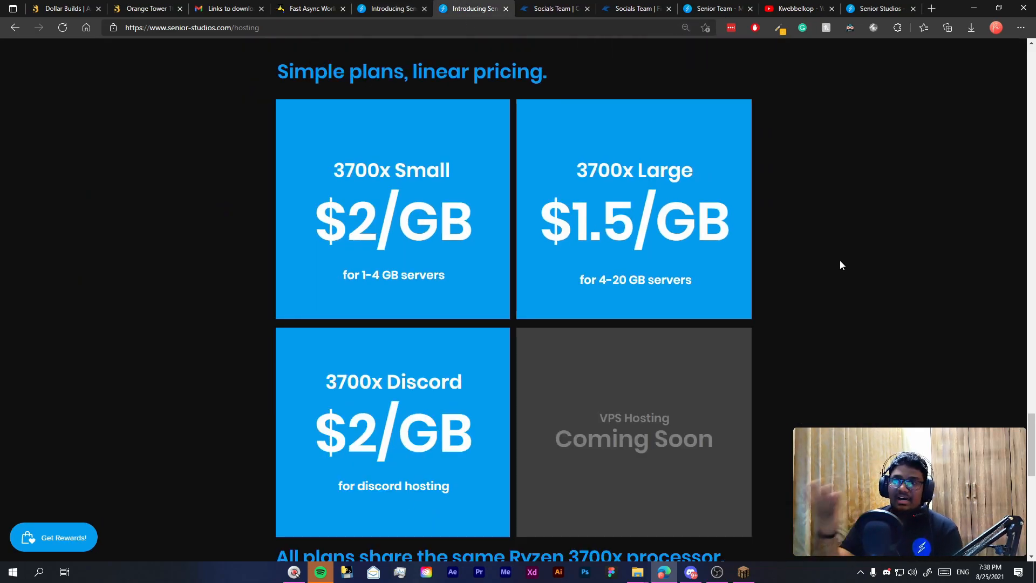
mouse_move(601, 154)
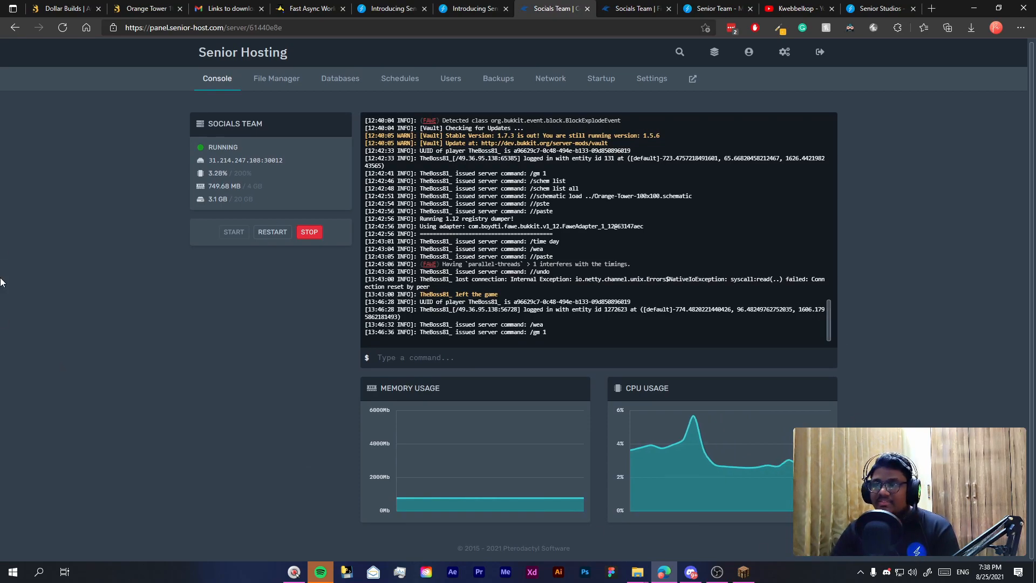
mouse_move(129, 51)
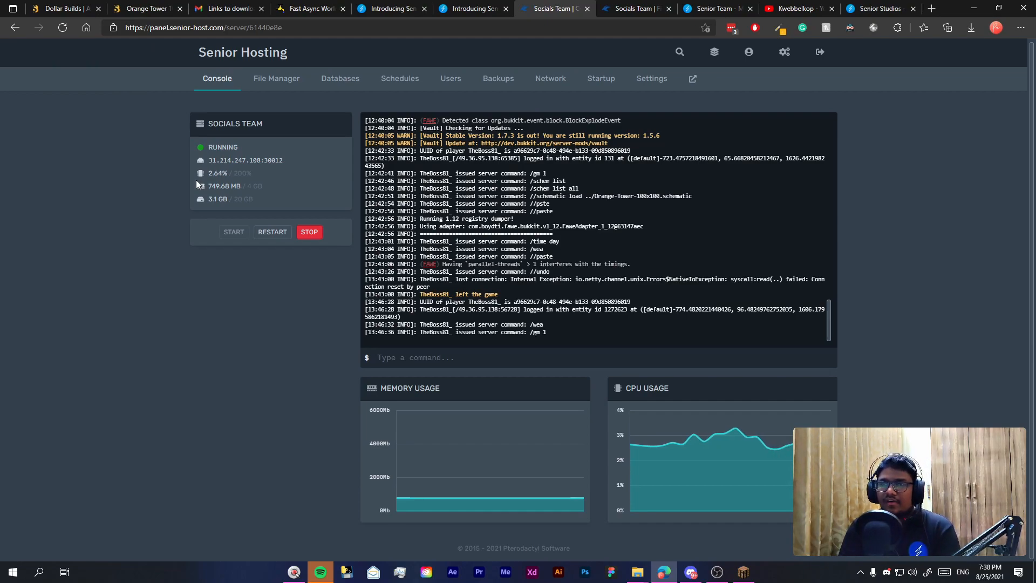
mouse_move(330, 100)
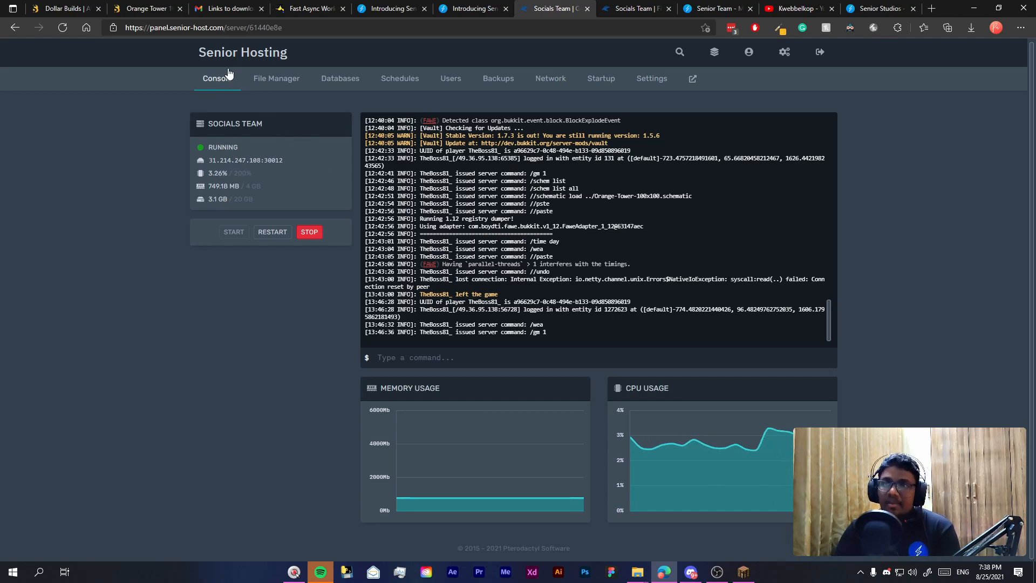
Switch the Socials Team server view to the File Manager listing its folders
left_click(276, 77)
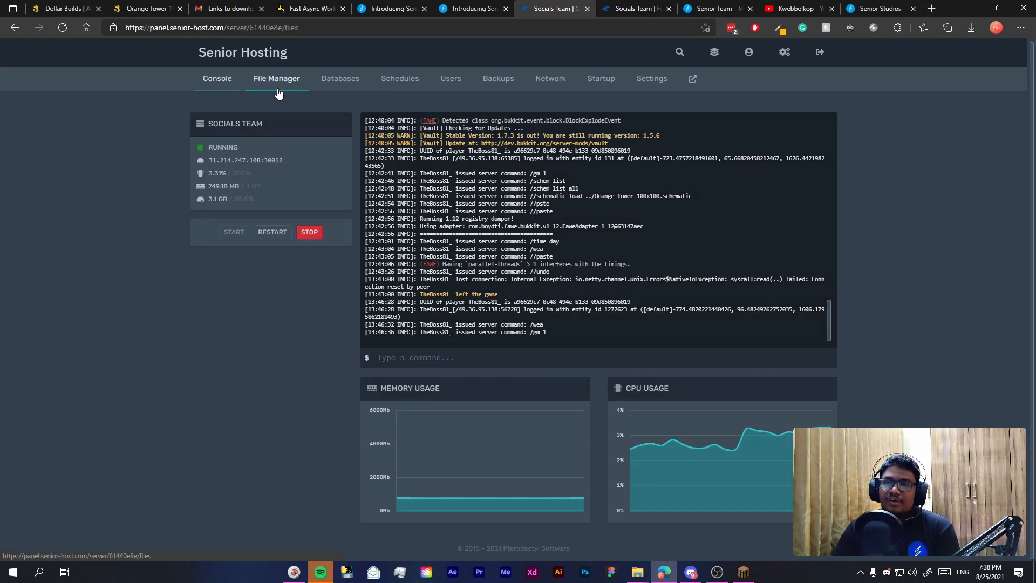
left_click(276, 77)
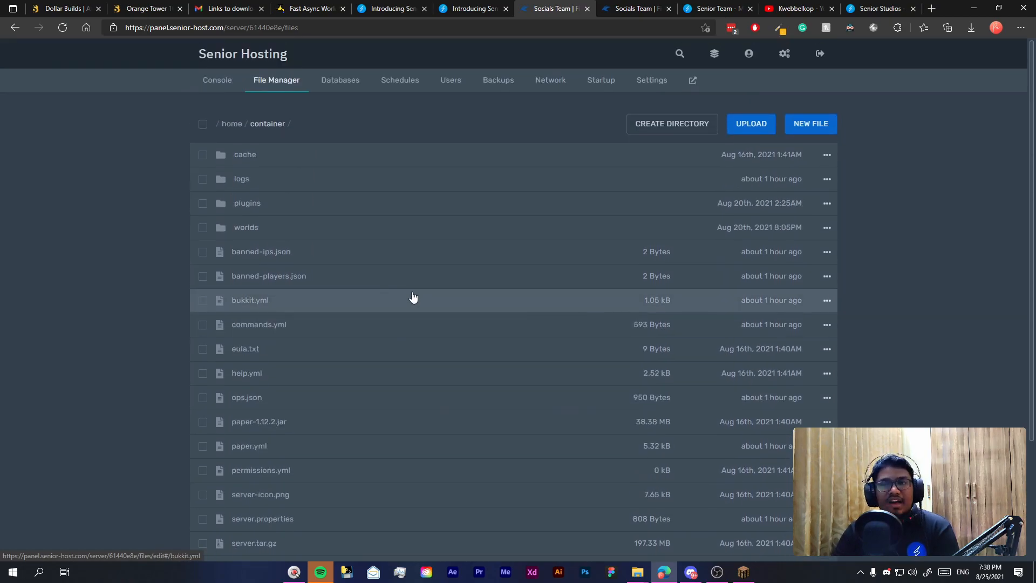
mouse_move(443, 281)
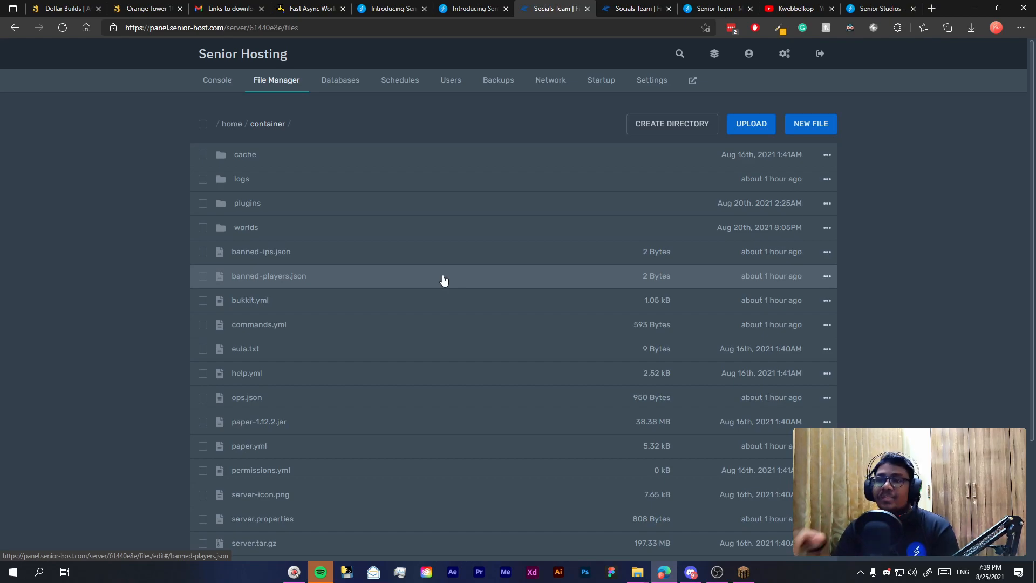
mouse_move(255, 205)
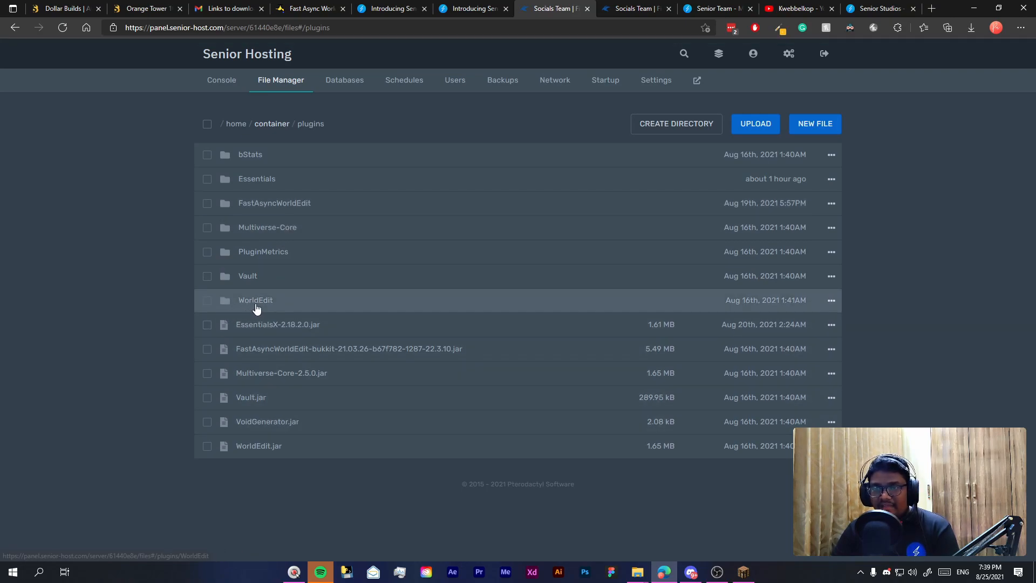
mouse_move(274, 203)
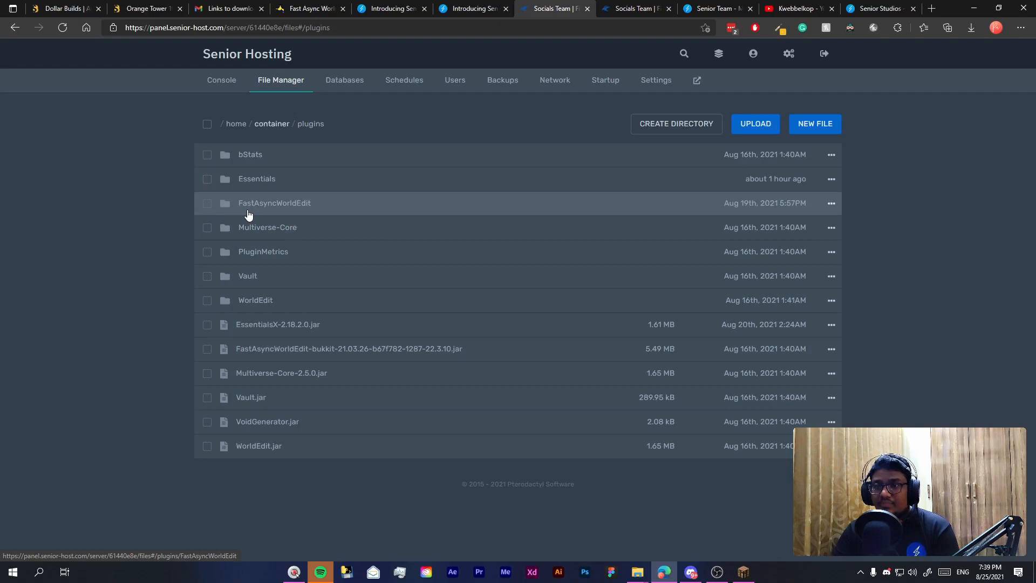
mouse_move(446, 275)
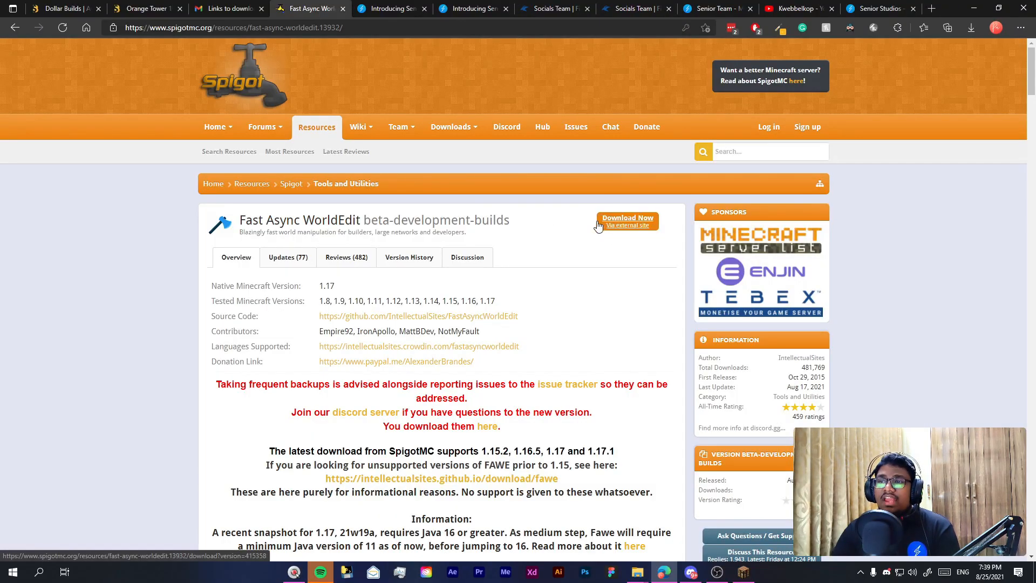
Return from the FAWE page to the Senior Hosting file manager tab
left_click(554, 8)
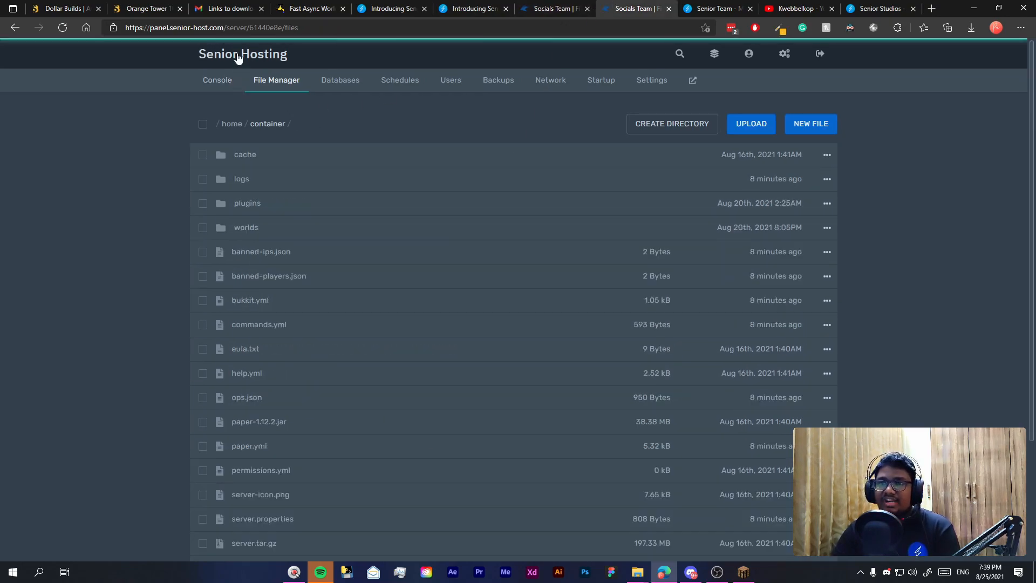
Go via Console back into File Manager toward the plugins/WorldEdit folder
left_click(217, 79)
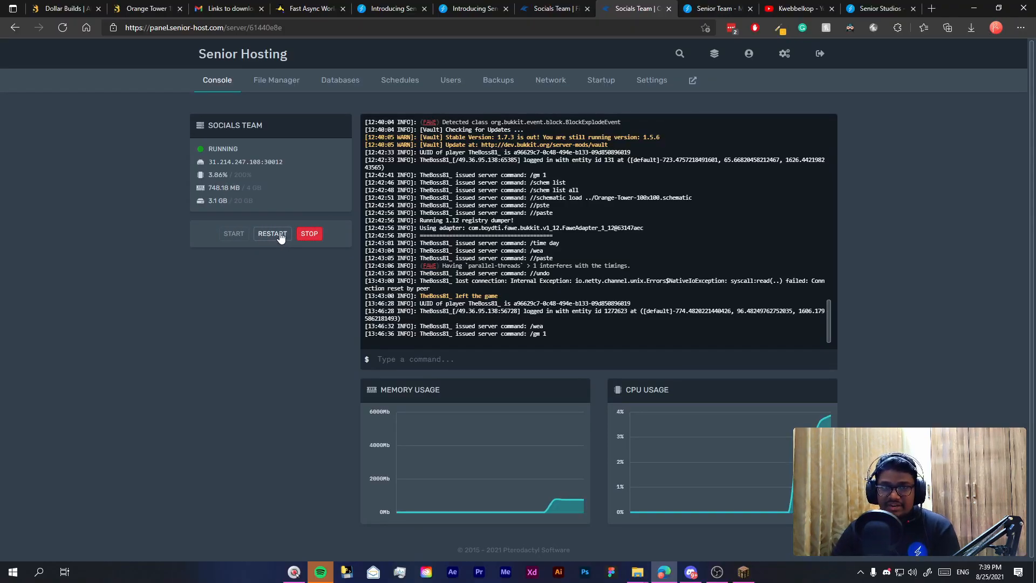
left_click(275, 80)
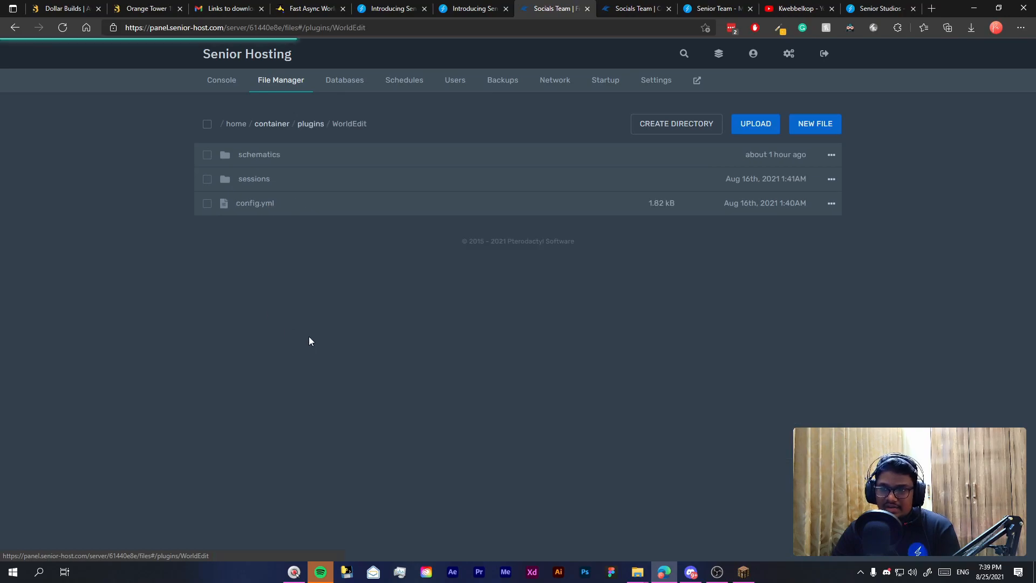
mouse_move(257, 284)
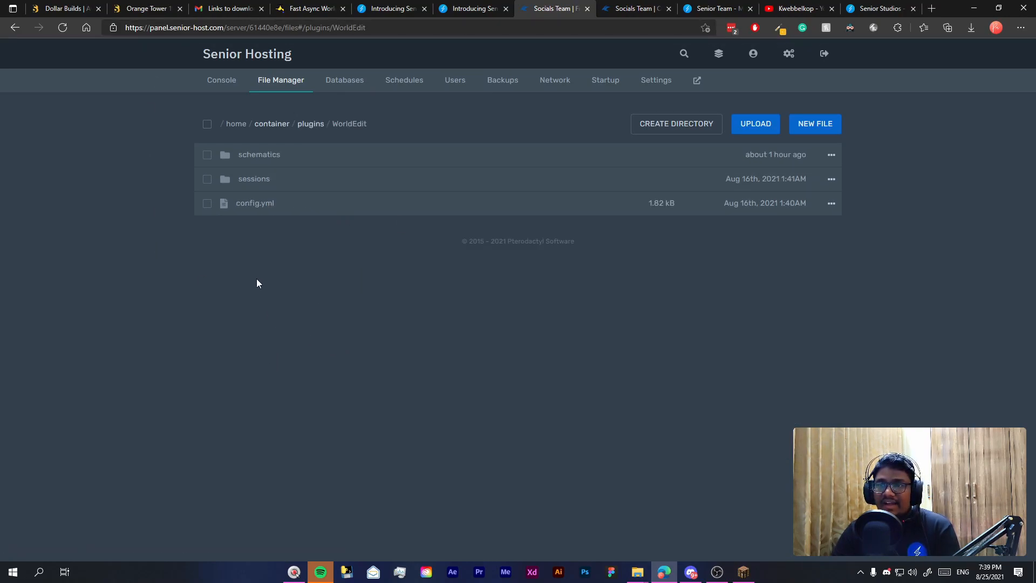
mouse_move(321, 268)
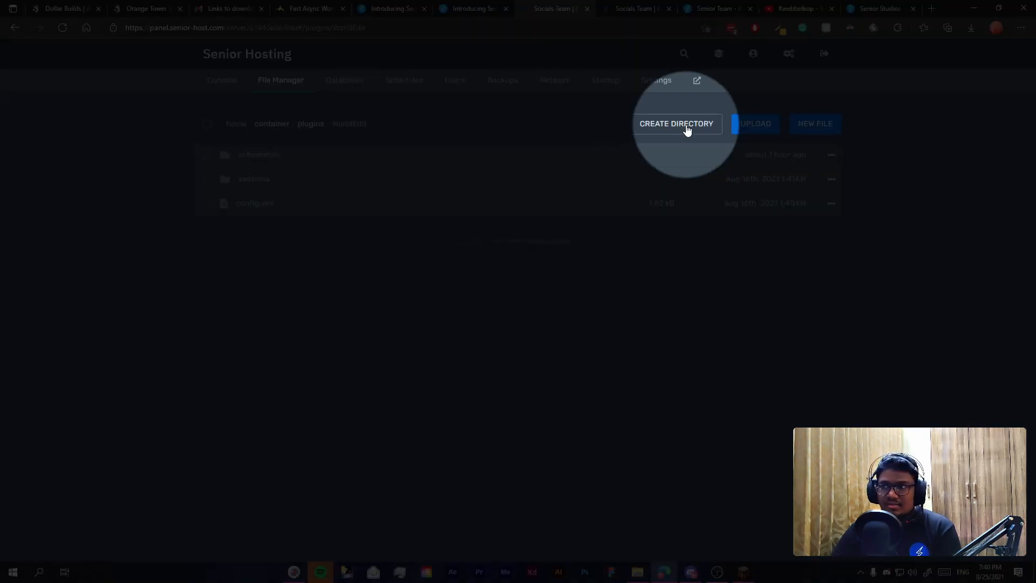
left_click(676, 123)
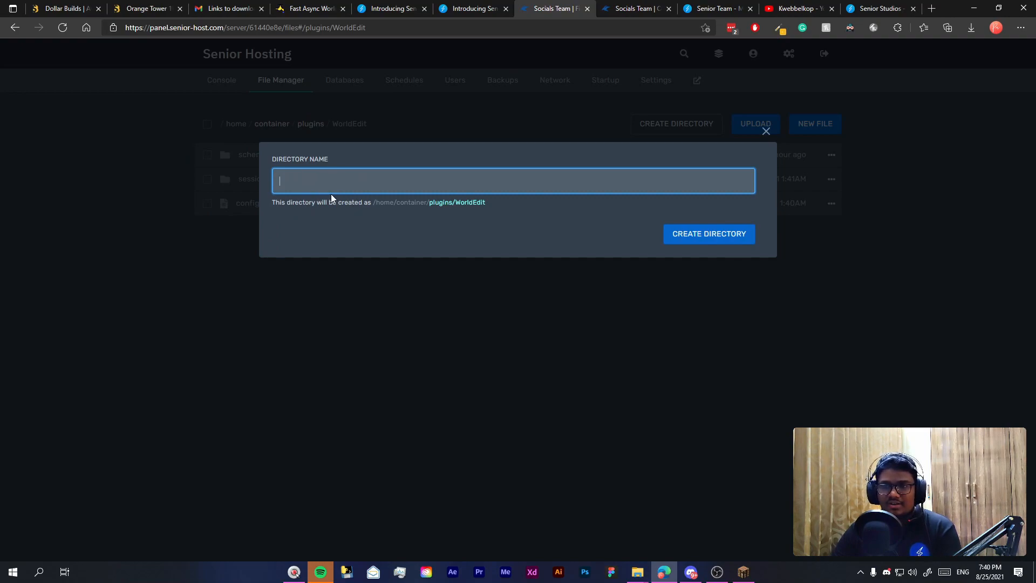
type("schematics")
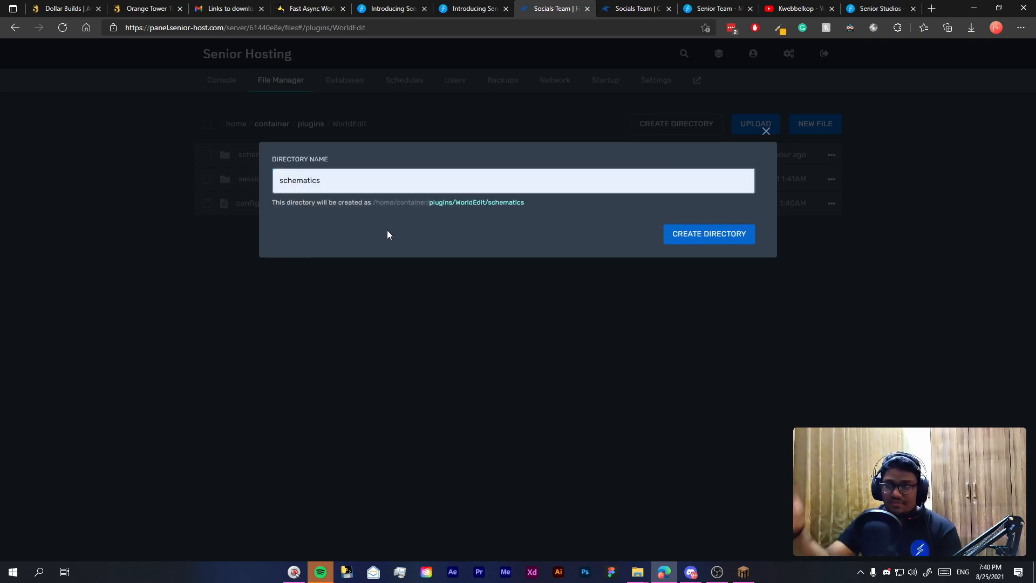
left_click(708, 233)
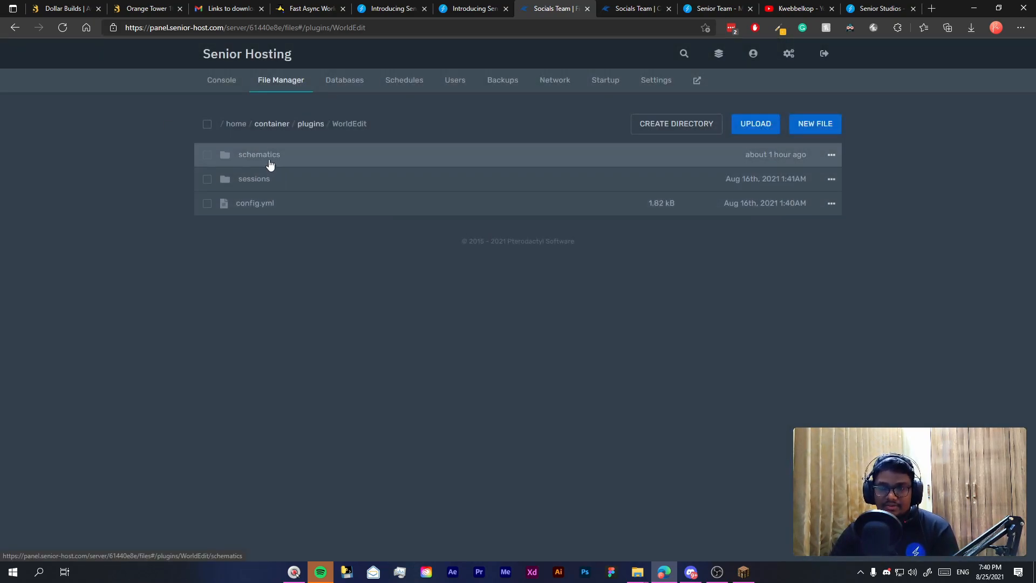
Upload Orange-Tower-100x100.schematic from the extracted folder into WorldEdit schematics
left_click(259, 154)
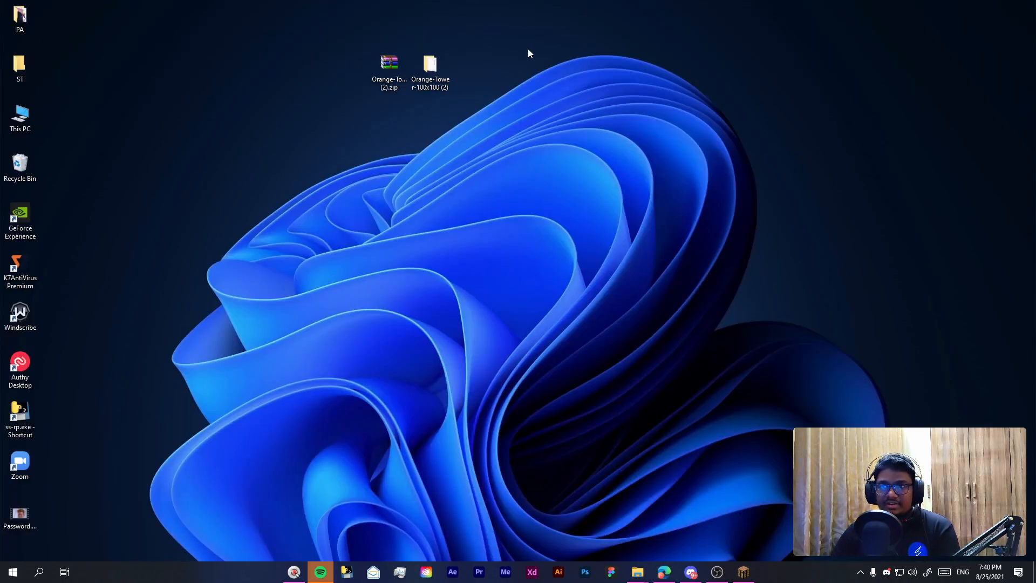
double_click(430, 64)
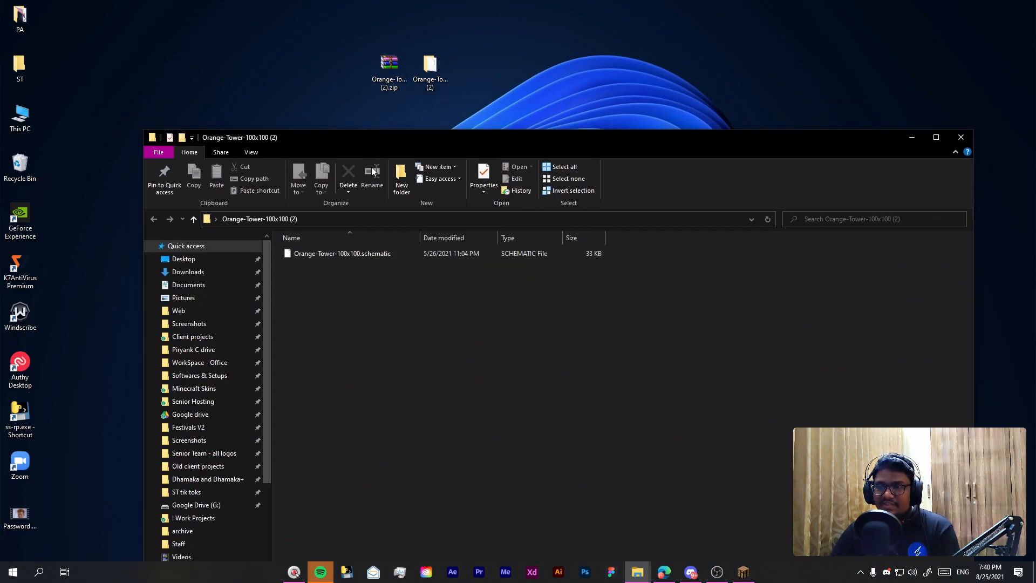
left_click(340, 253)
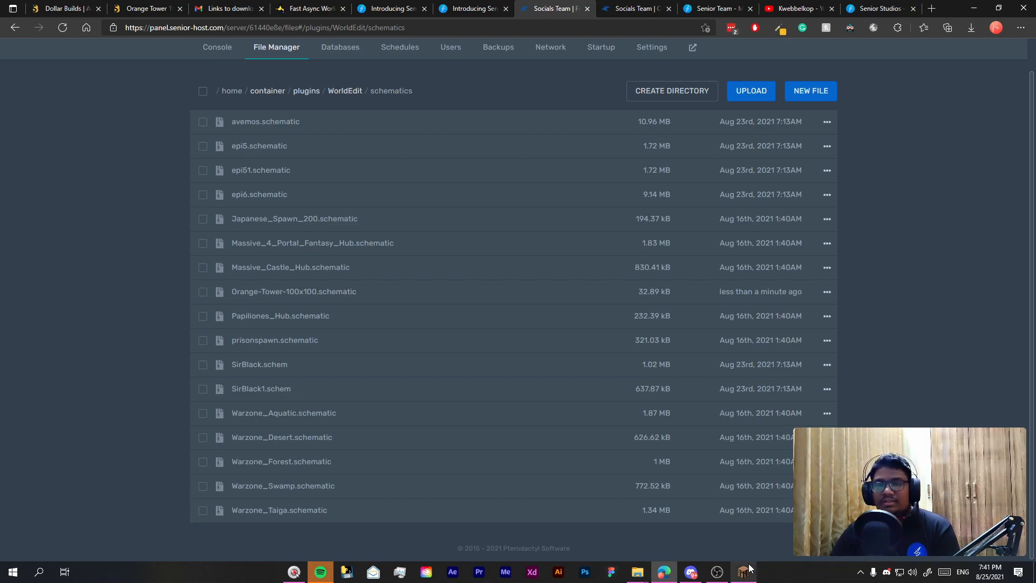
Resume the Minecraft game and run the weather sun command, starting a /schem command
left_click(742, 572)
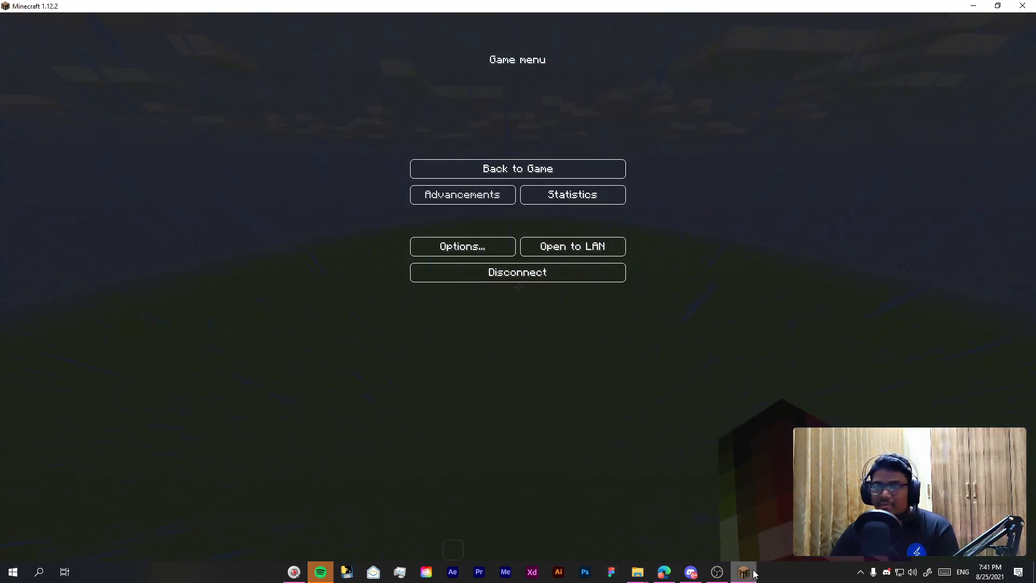
left_click(517, 168)
type("/")
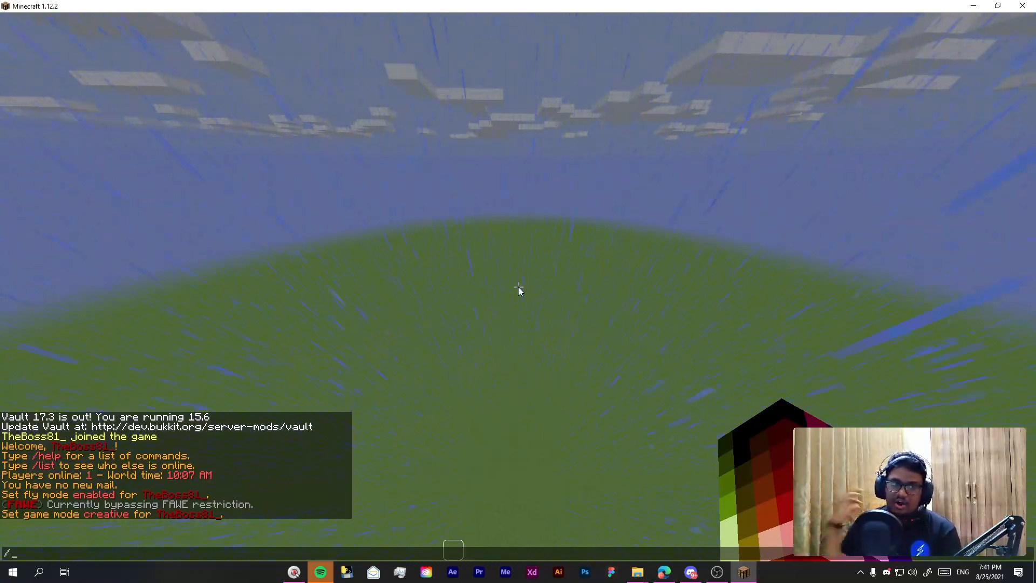
type("we")
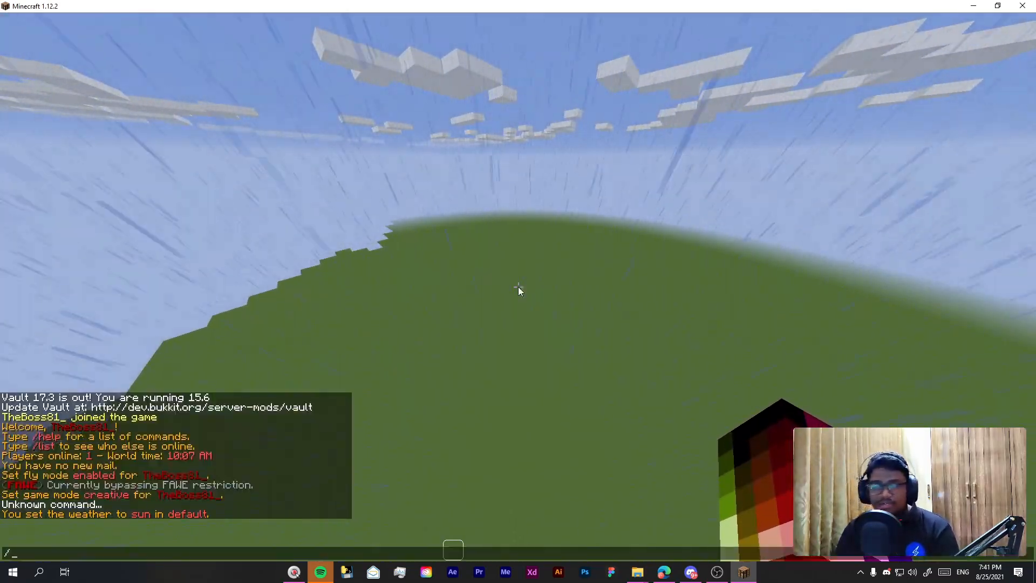
type("wea")
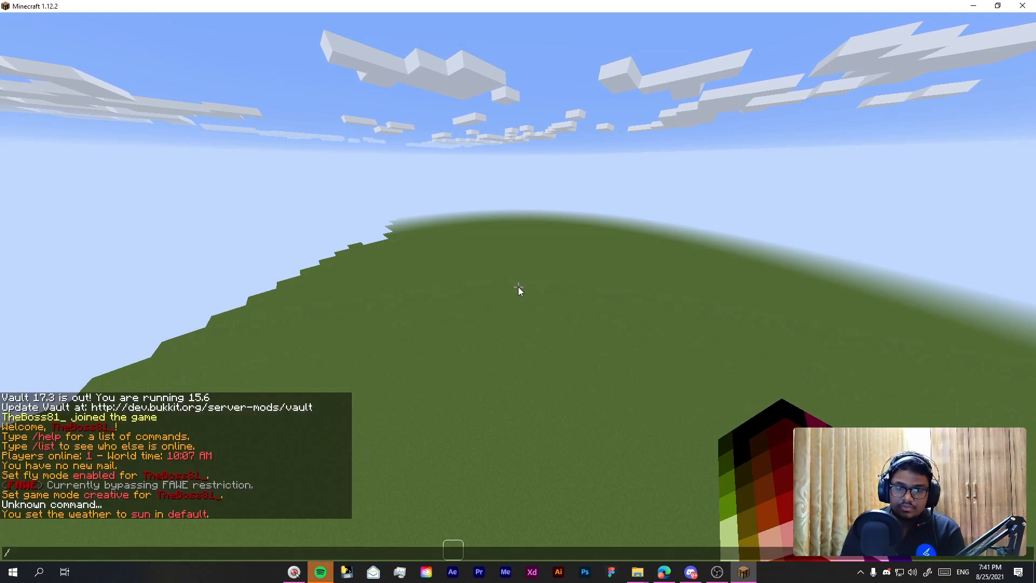
type("schem")
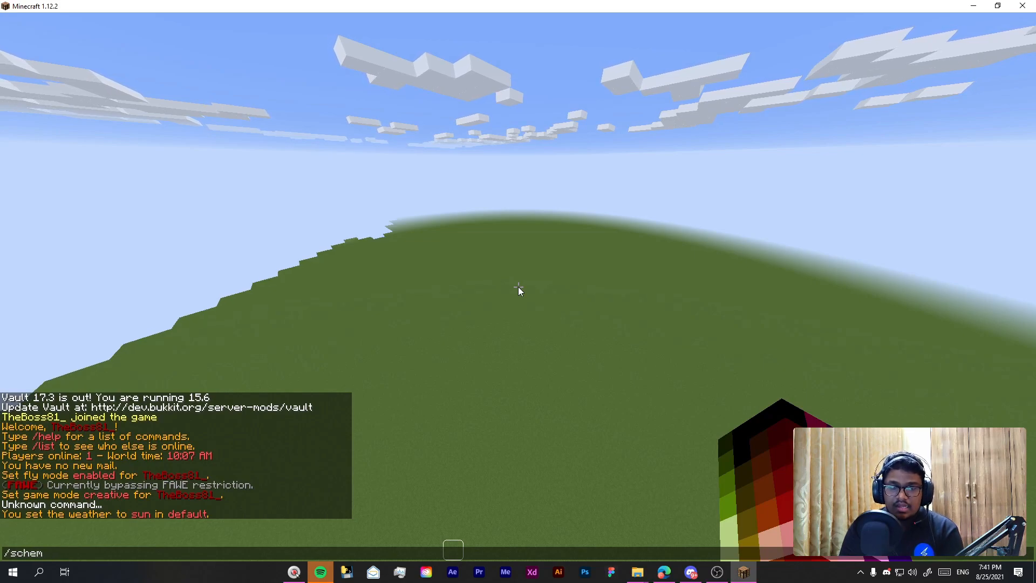
Run /schem list all and load the Orange-Tower-100x100 schematic into the world
type("list all")
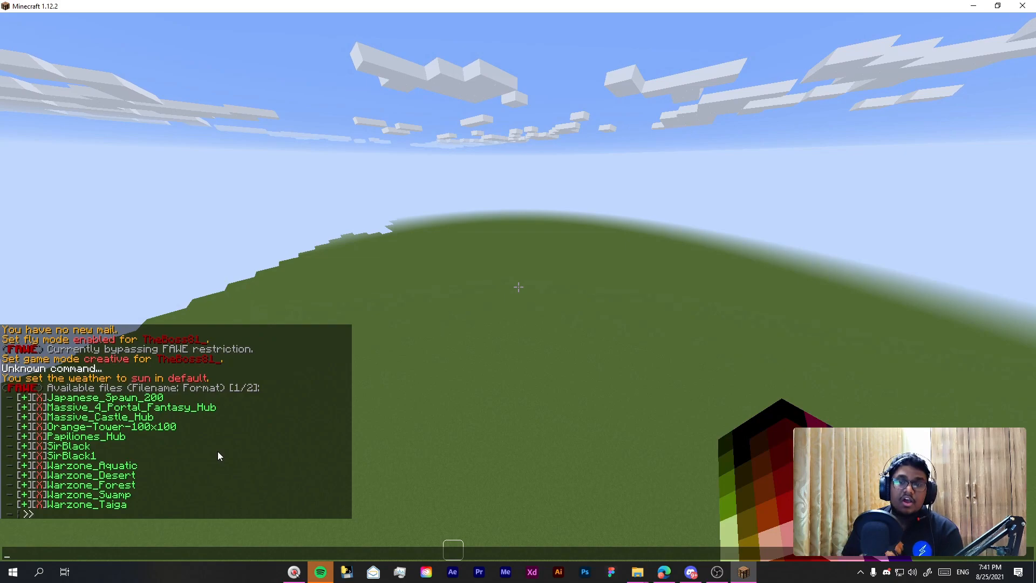
type("/schem list all")
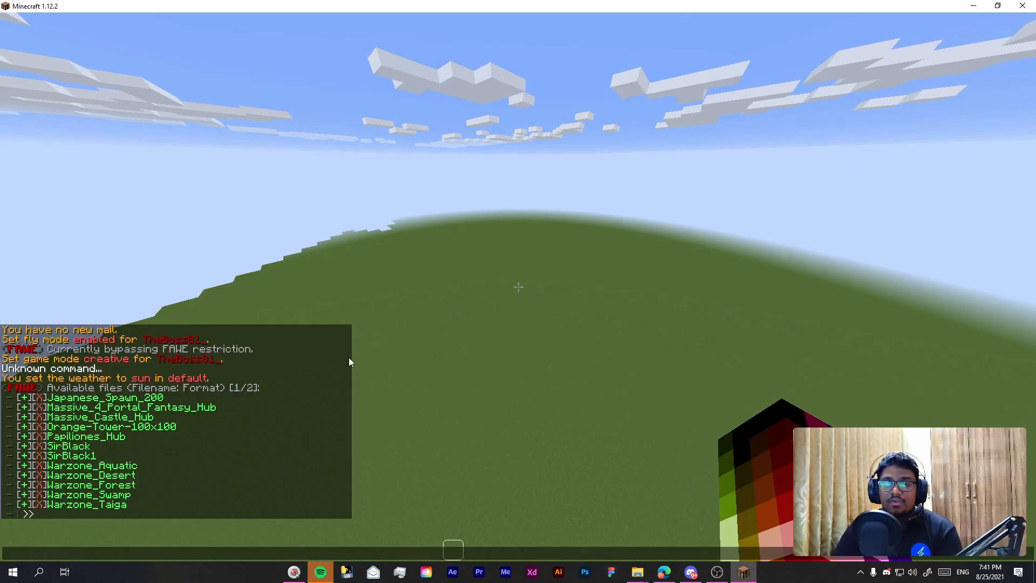
mouse_move(159, 429)
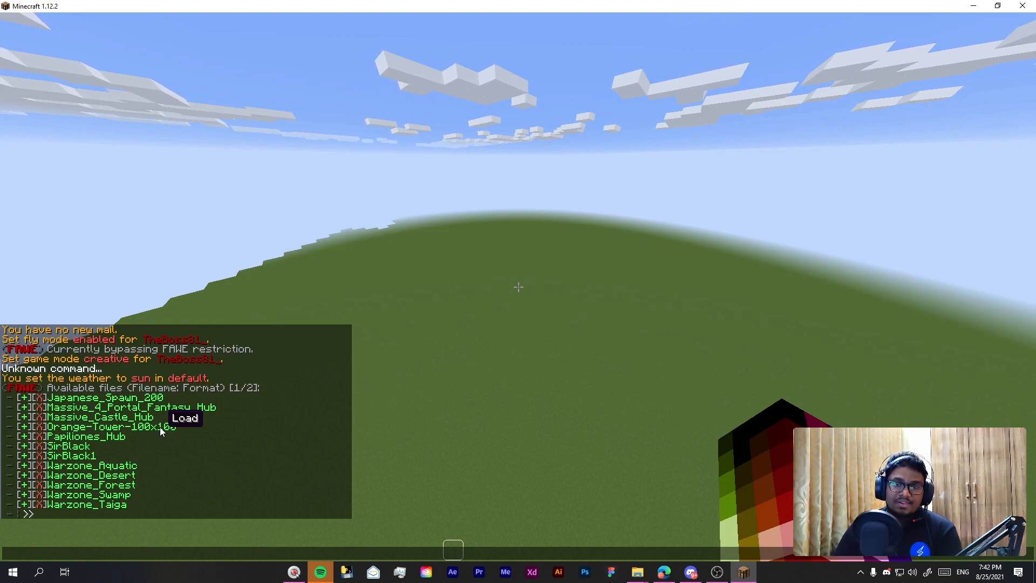
left_click(185, 417)
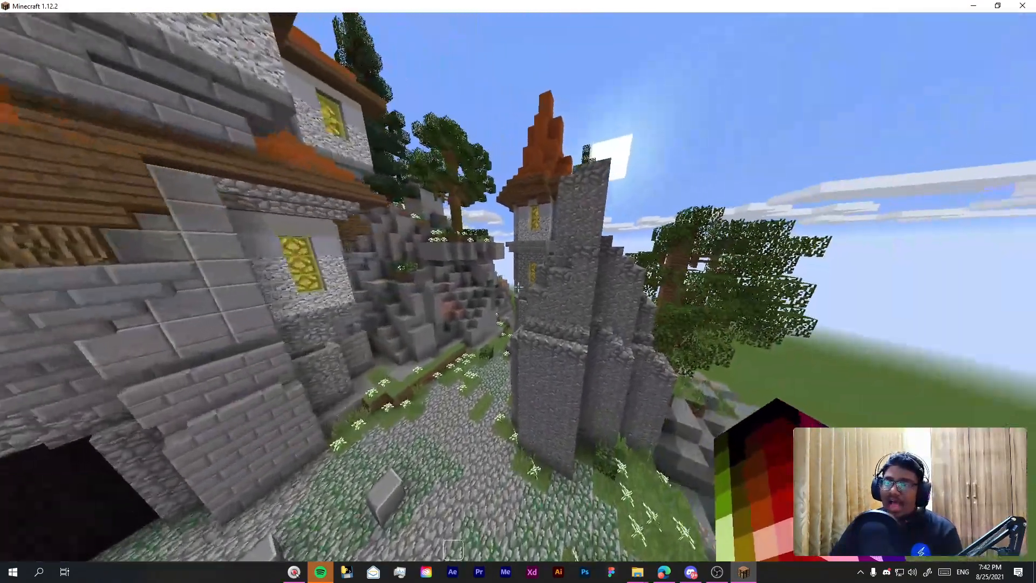
mouse_move(518, 291)
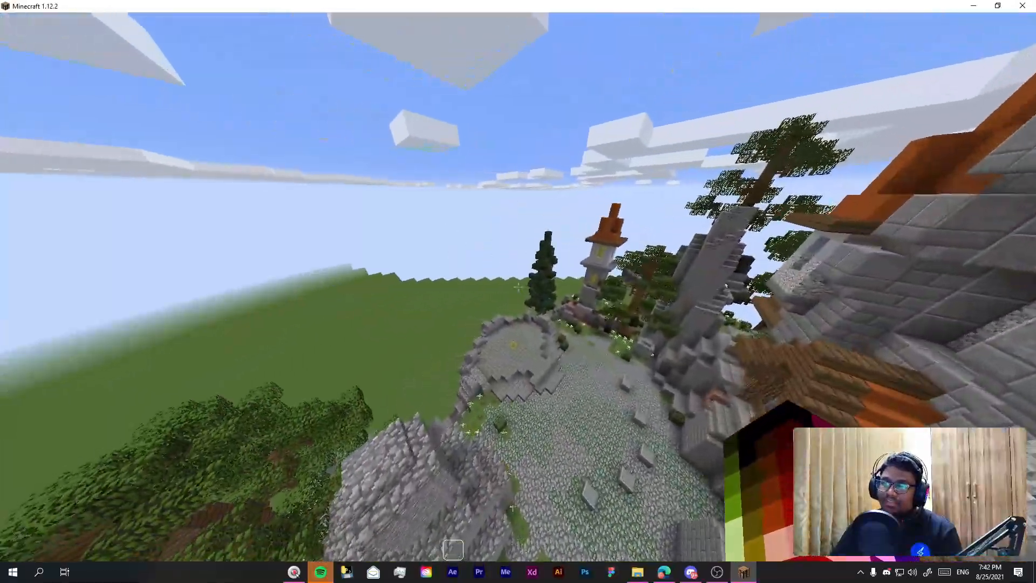